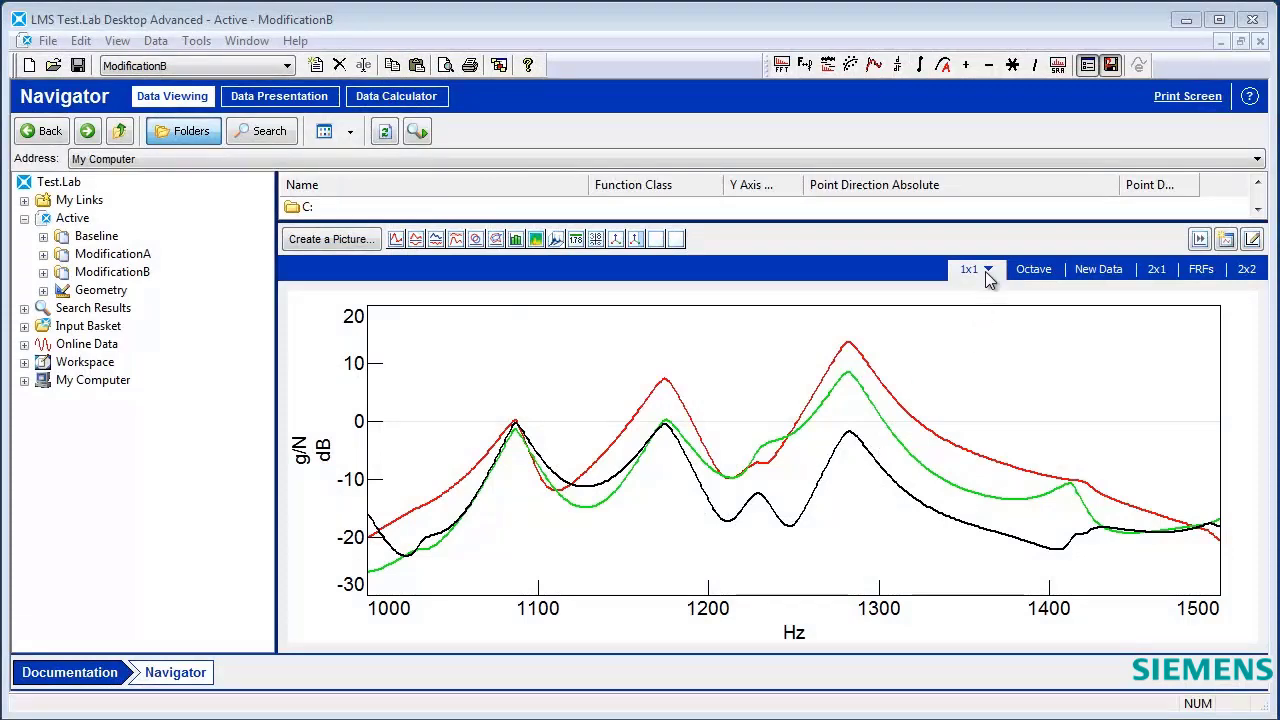
{"action": "mouse_move", "coordinate": [948, 354]}
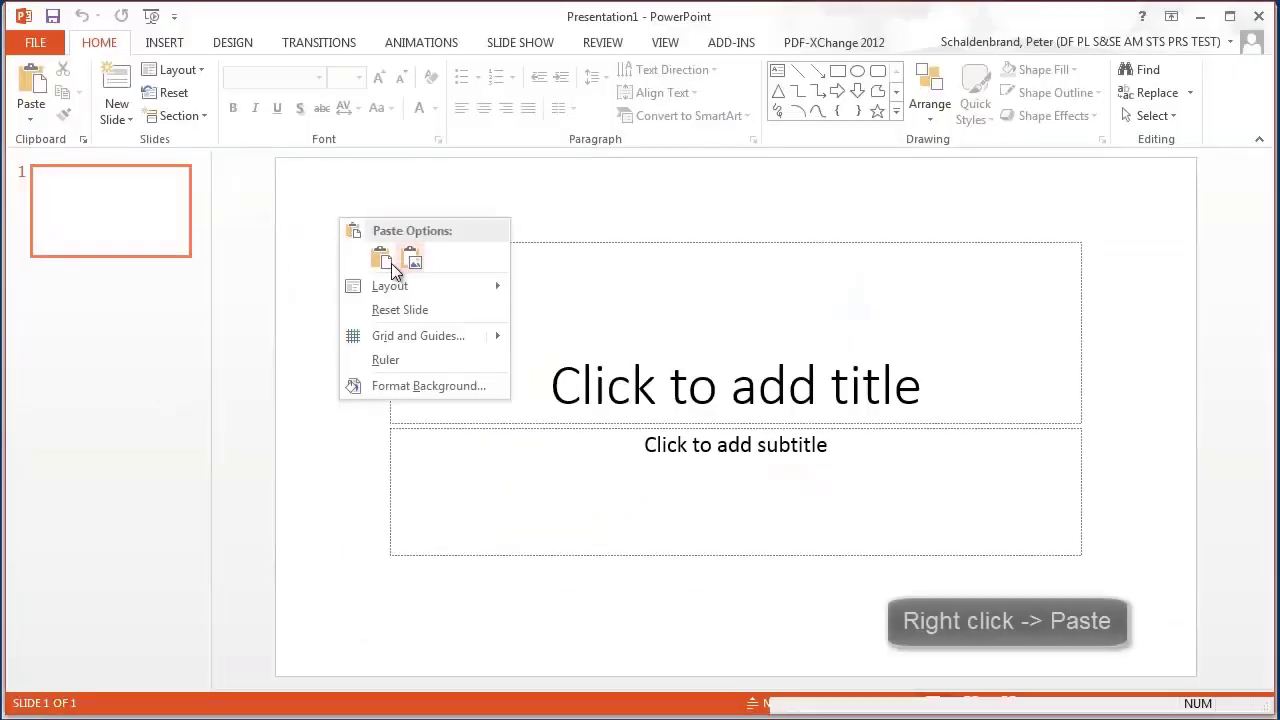
Paste the copied Test.Lab FRF picture onto blank slide 1.
{"action": "left_click", "coordinate": [380, 257]}
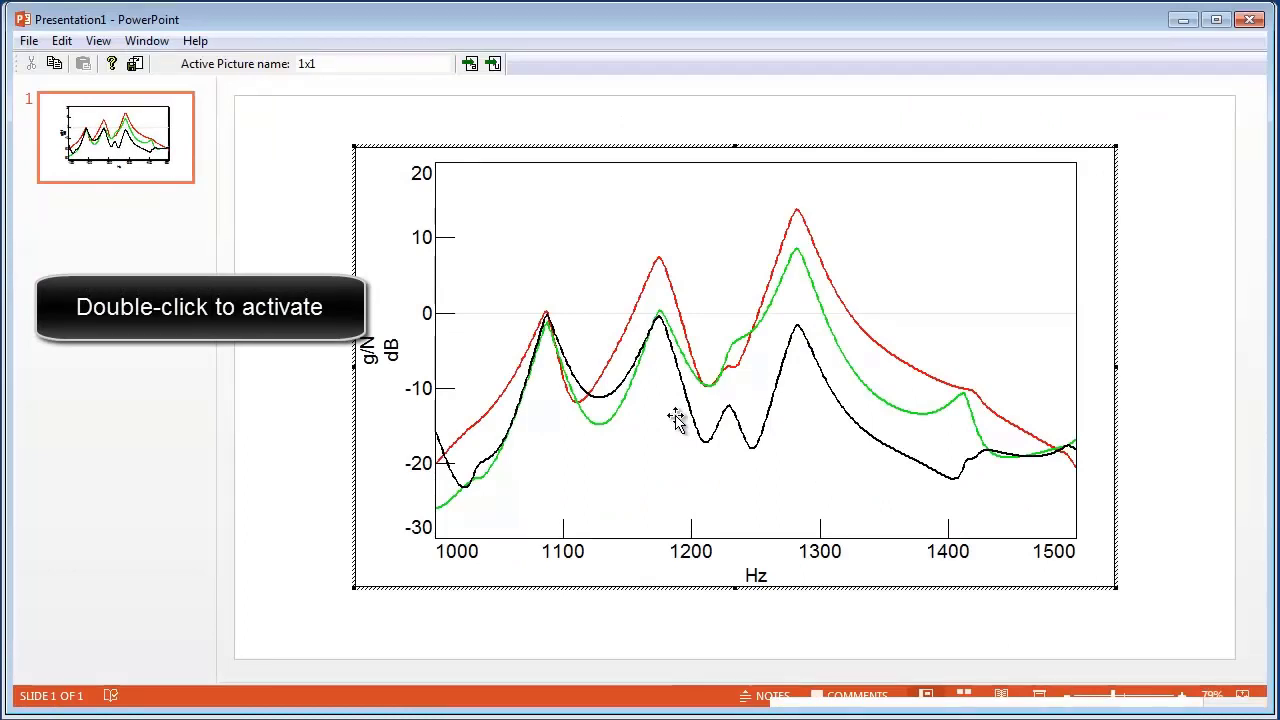
{"action": "mouse_move", "coordinate": [785, 465]}
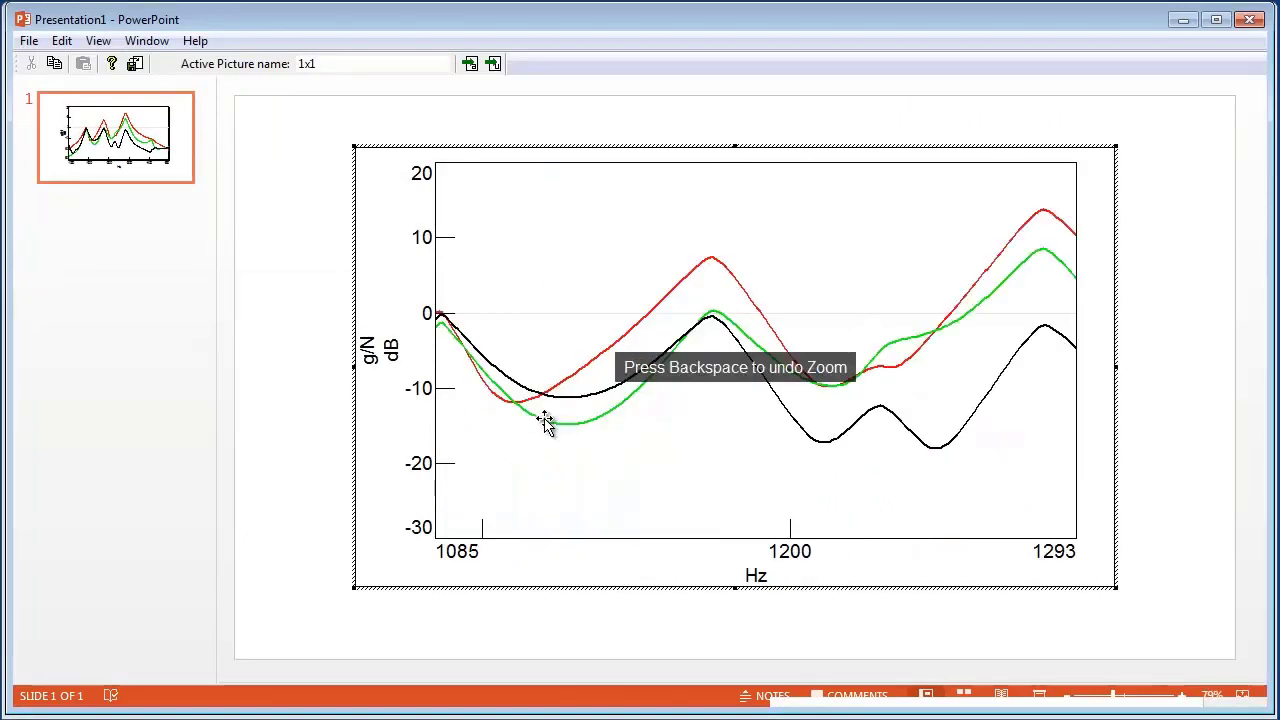
Undo the zoom on the embedded FRF chart with Backspace.
{"action": "key", "text": "backspace"}
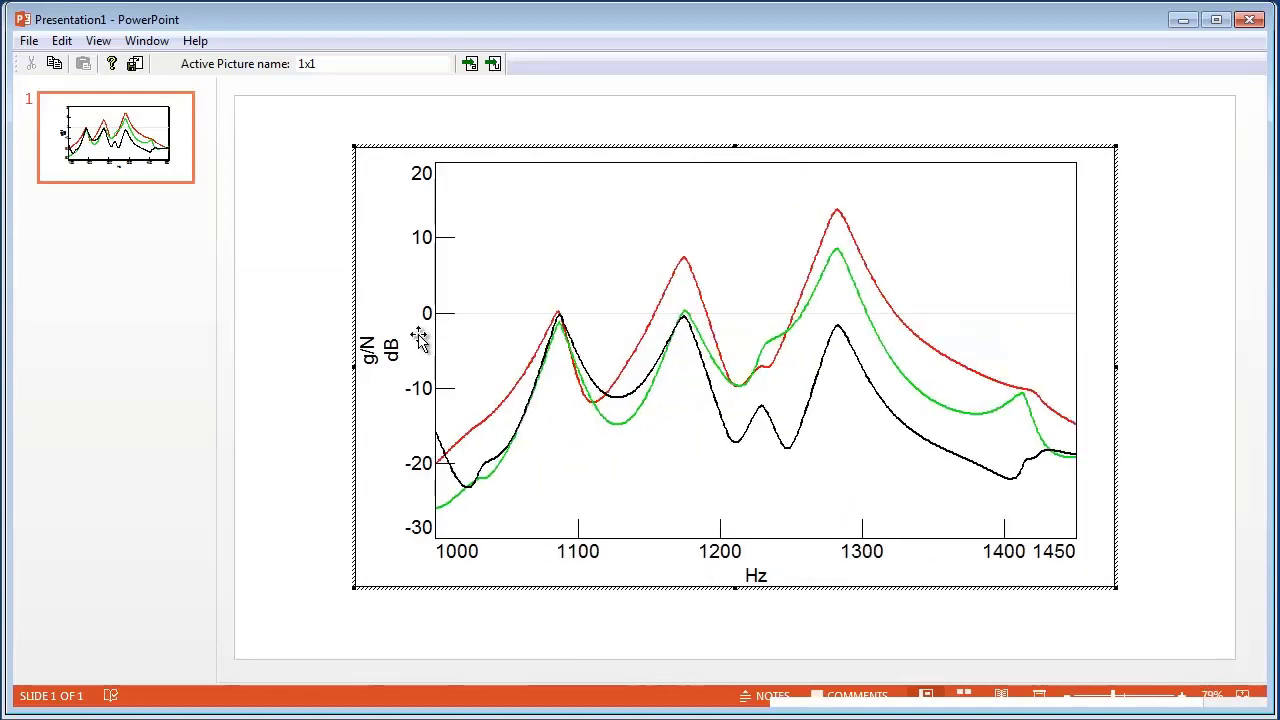
Apply A-weighting and single integration so the Y axis shows velocity in (m/s)/N dB(A).
{"action": "right_click", "coordinate": [390, 335]}
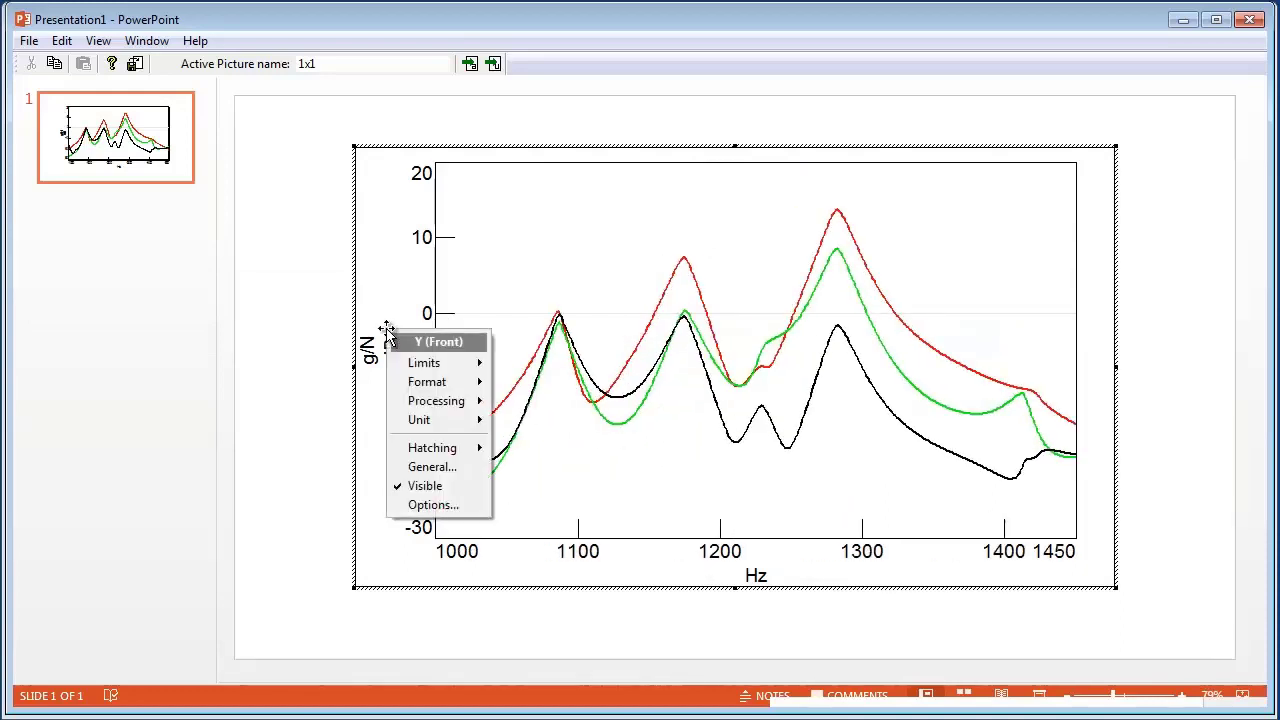
{"action": "left_click", "coordinate": [436, 400]}
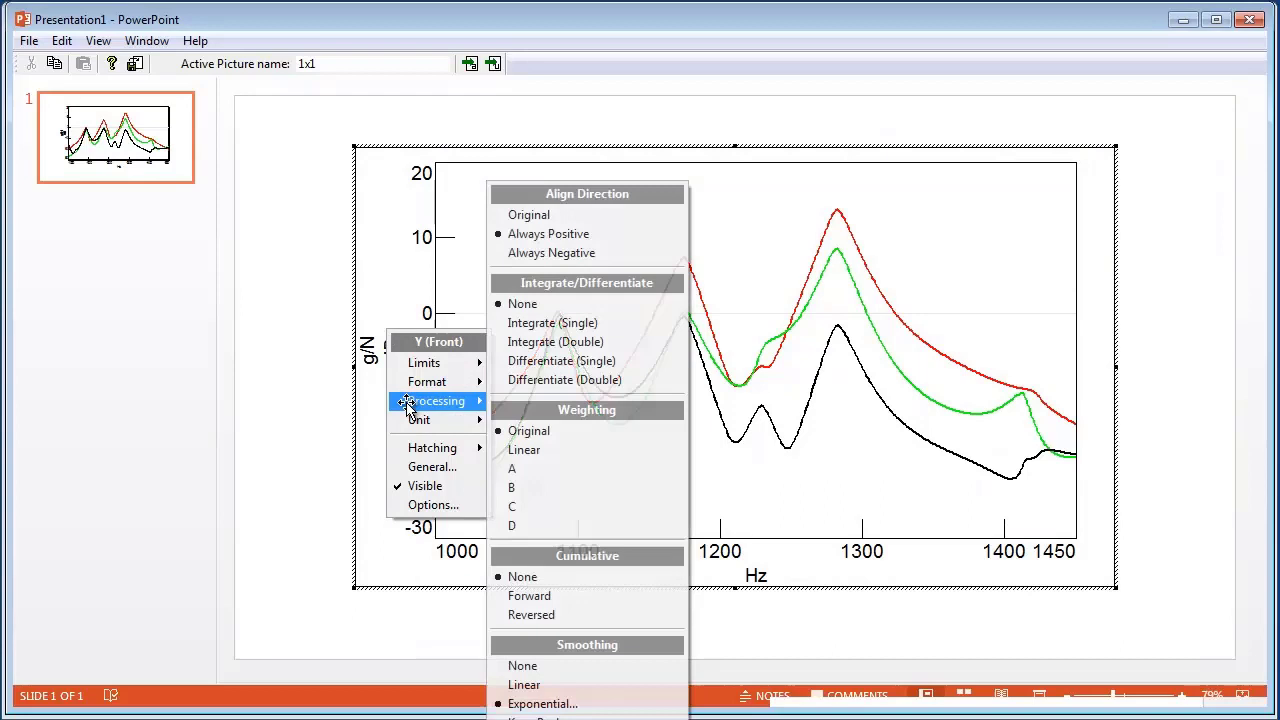
{"action": "mouse_move", "coordinate": [550, 469]}
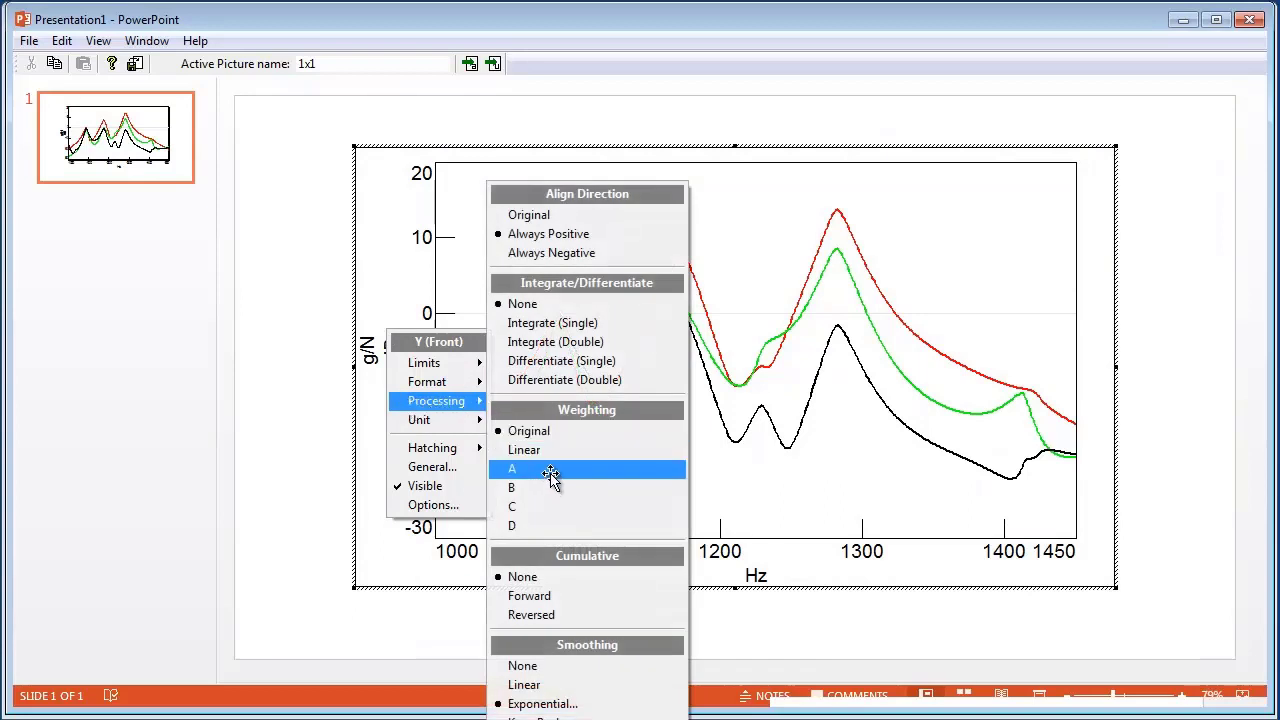
{"action": "left_click", "coordinate": [512, 468]}
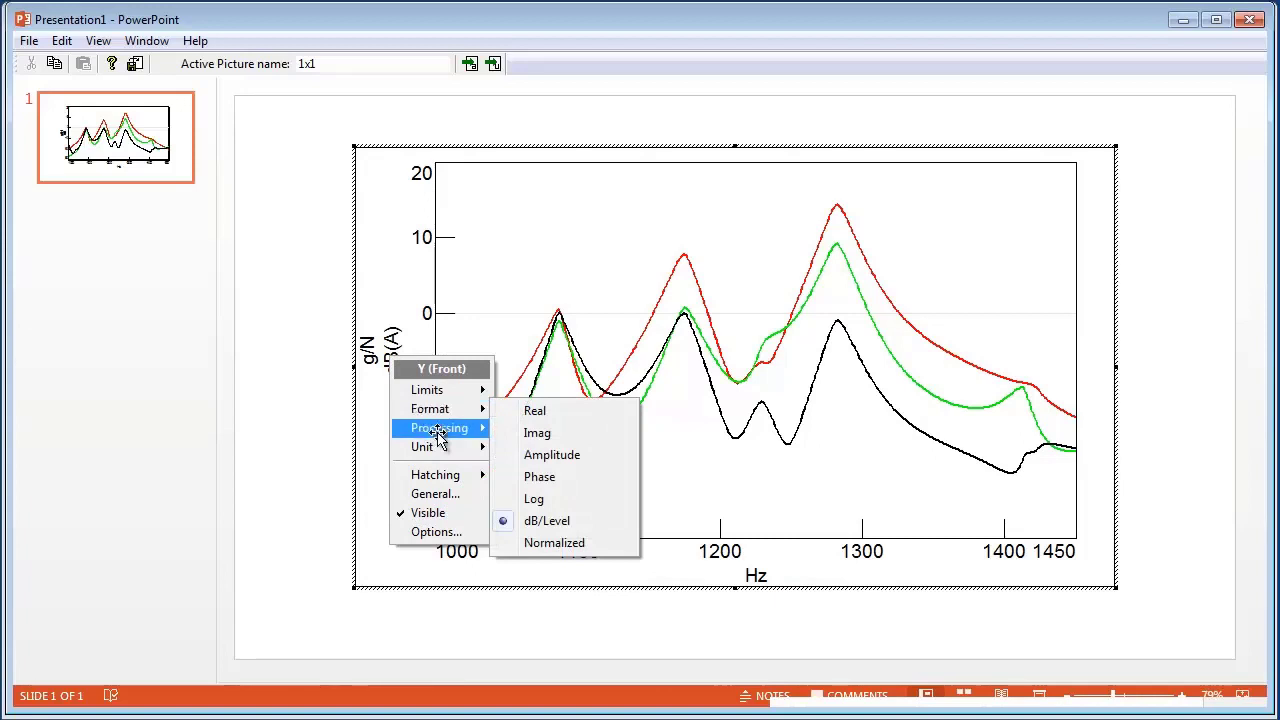
{"action": "left_click", "coordinate": [547, 520]}
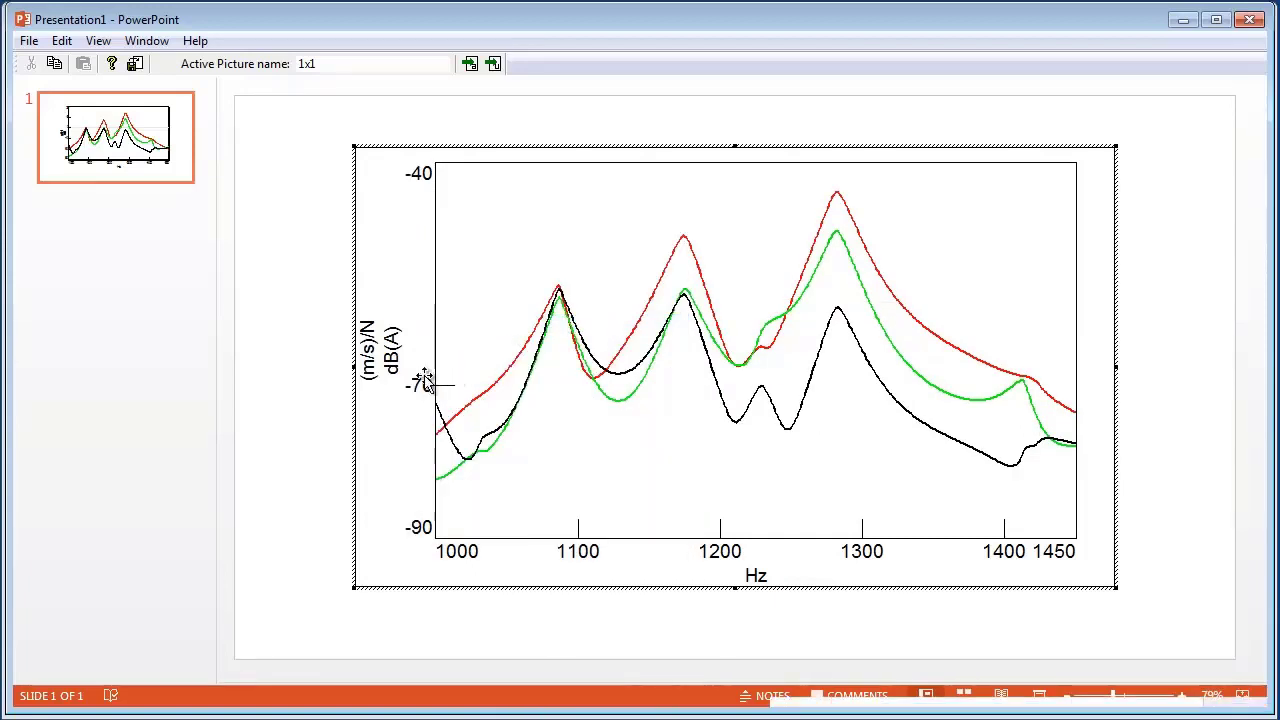
{"action": "mouse_move", "coordinate": [525, 405]}
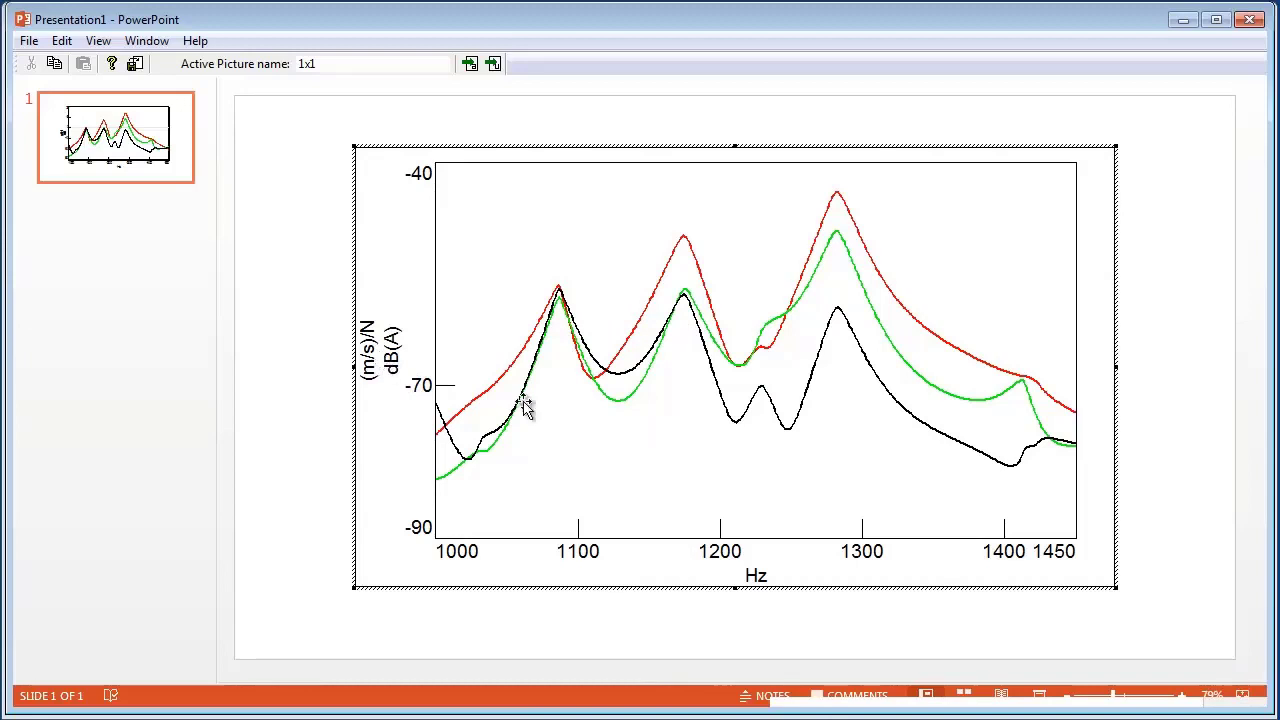
Add a double cursor and widen it to about 1045–1365 Hz.
{"action": "right_click", "coordinate": [525, 405]}
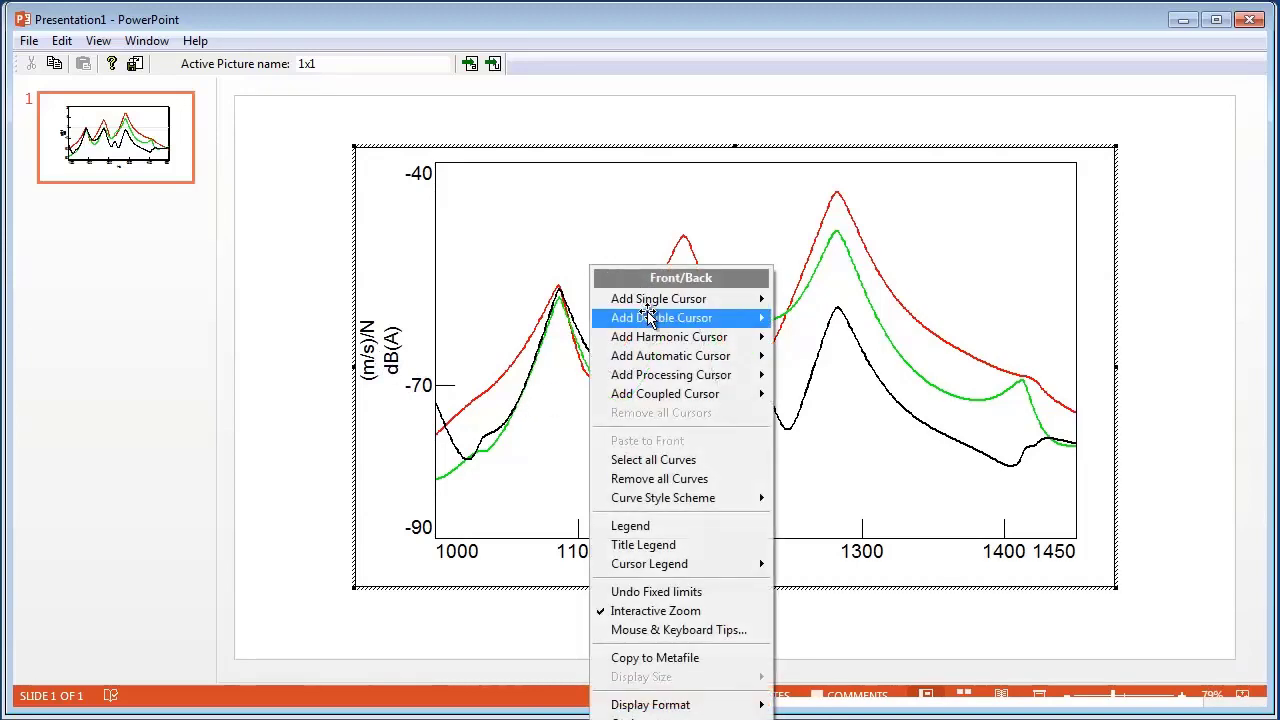
{"action": "left_click", "coordinate": [660, 317]}
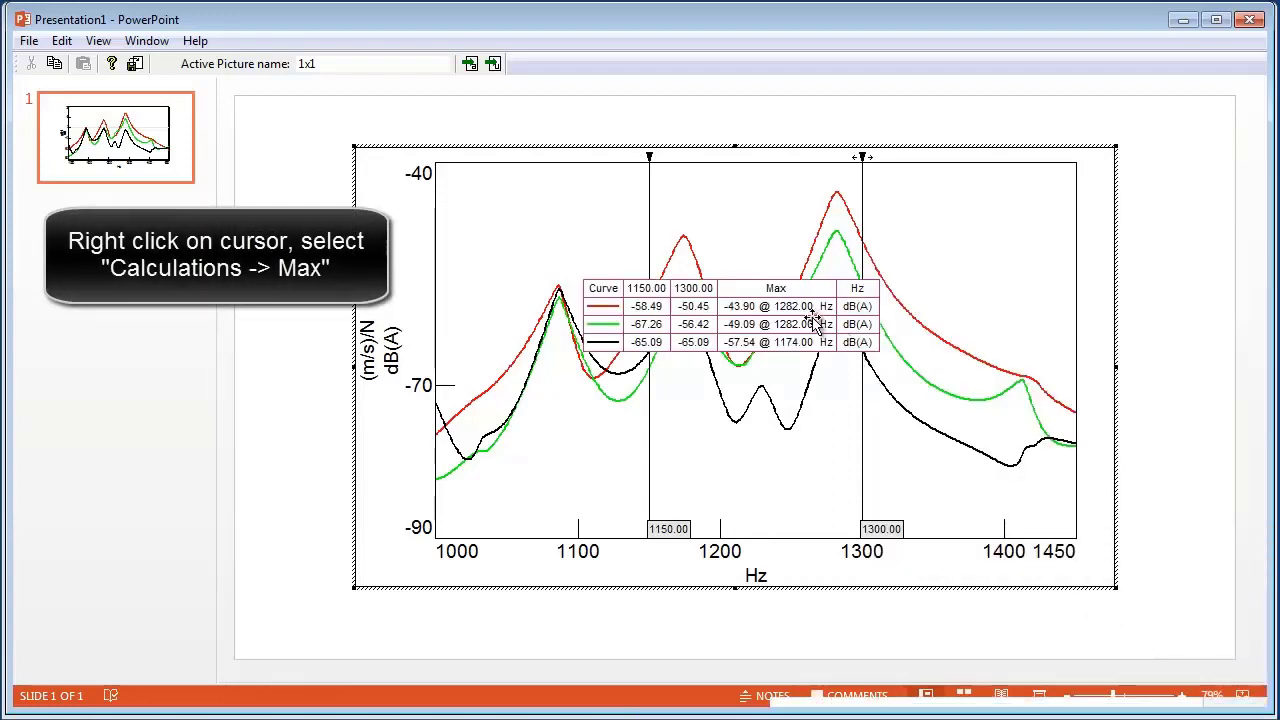
{"action": "left_click_drag", "start_coordinate": [862, 157], "coordinate": [715, 157]}
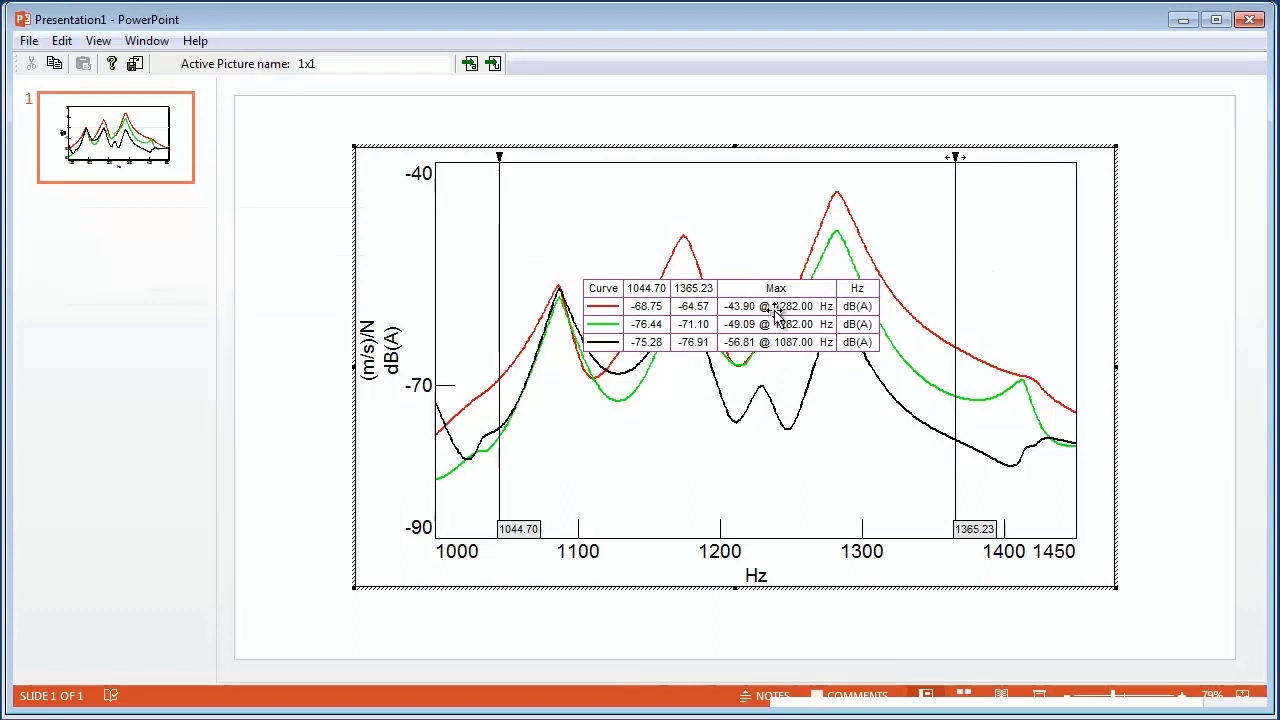
Copy the cursor legend values and paste them into Excel cell A1.
{"action": "right_click", "coordinate": [775, 320]}
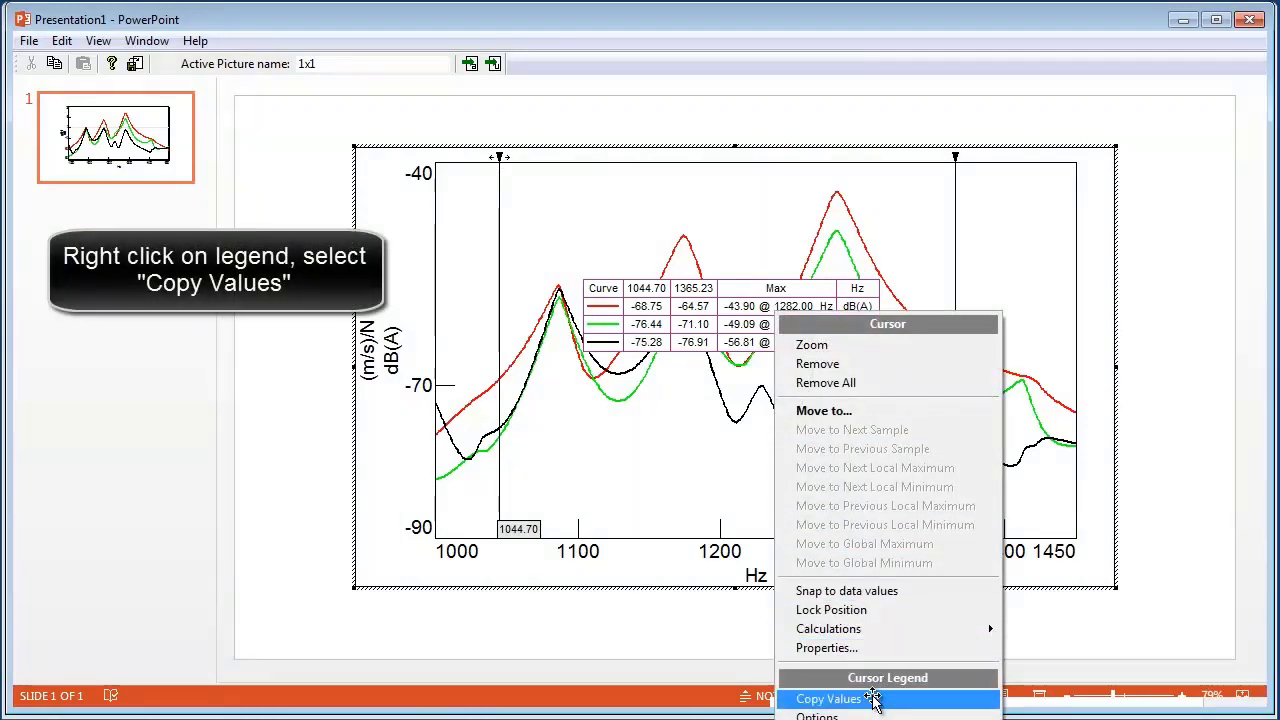
{"action": "left_click", "coordinate": [828, 698]}
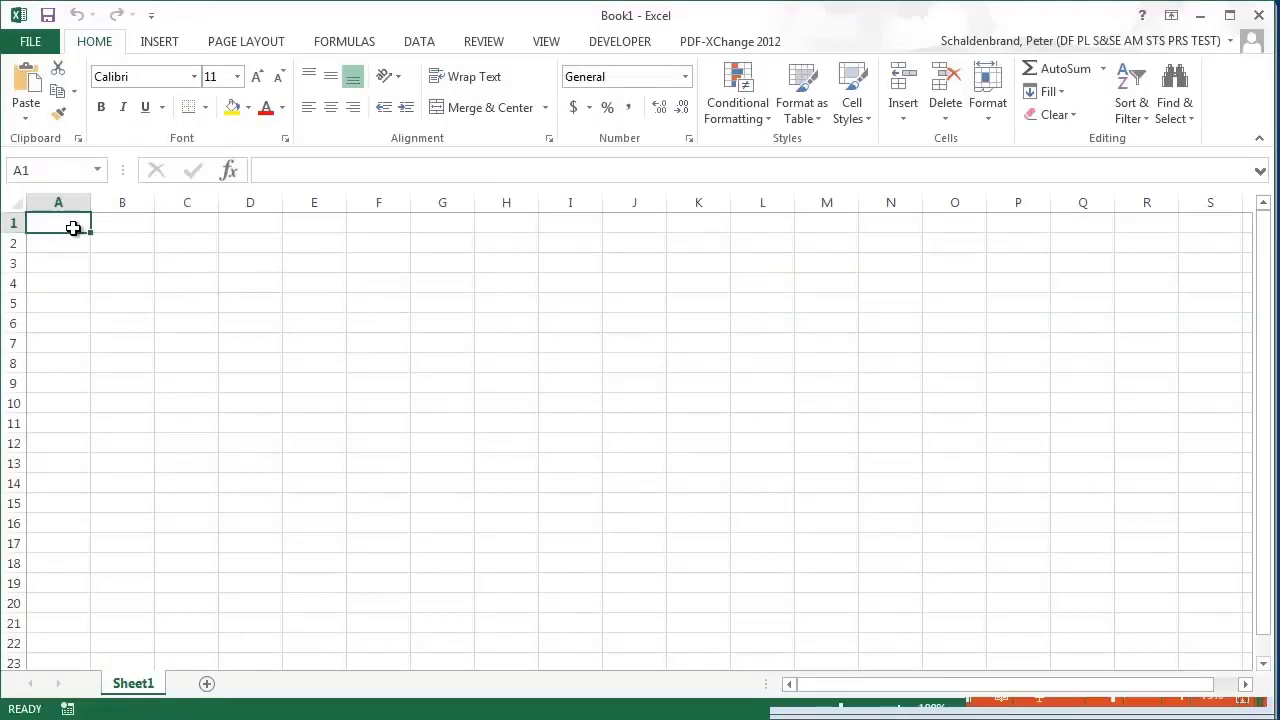
{"action": "key", "text": "ctrl+v"}
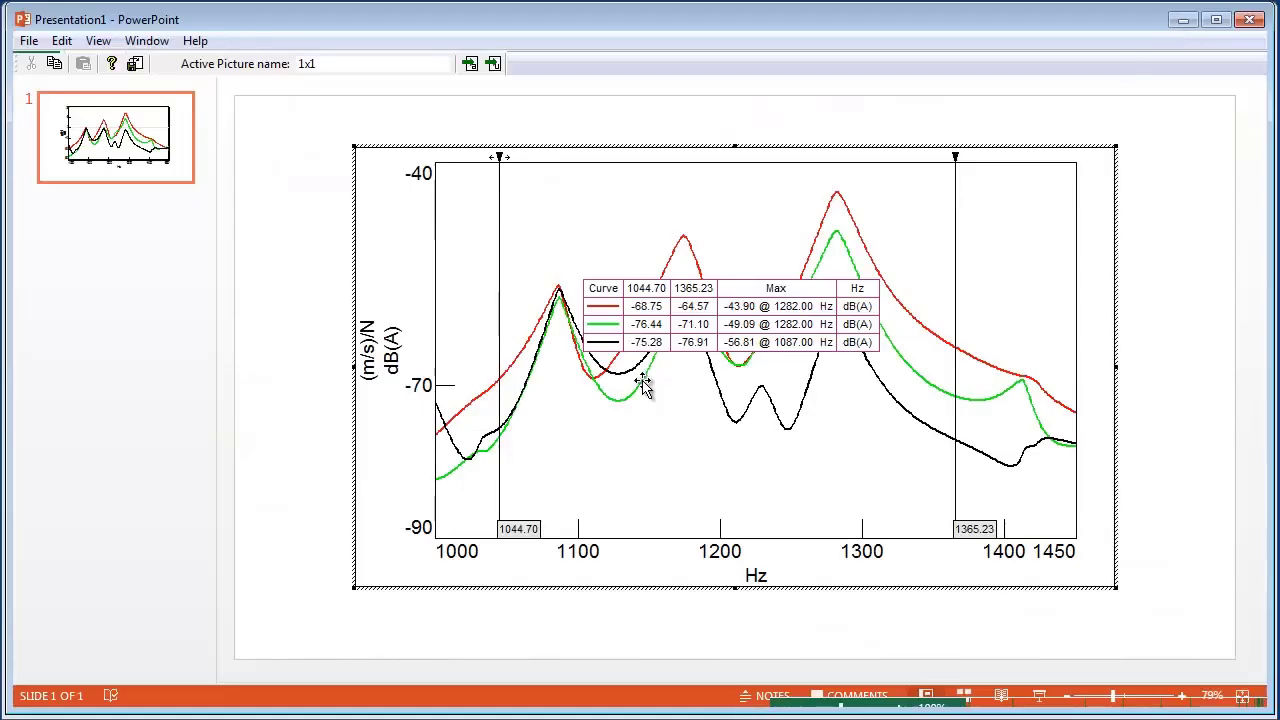
{"action": "right_click", "coordinate": [645, 388]}
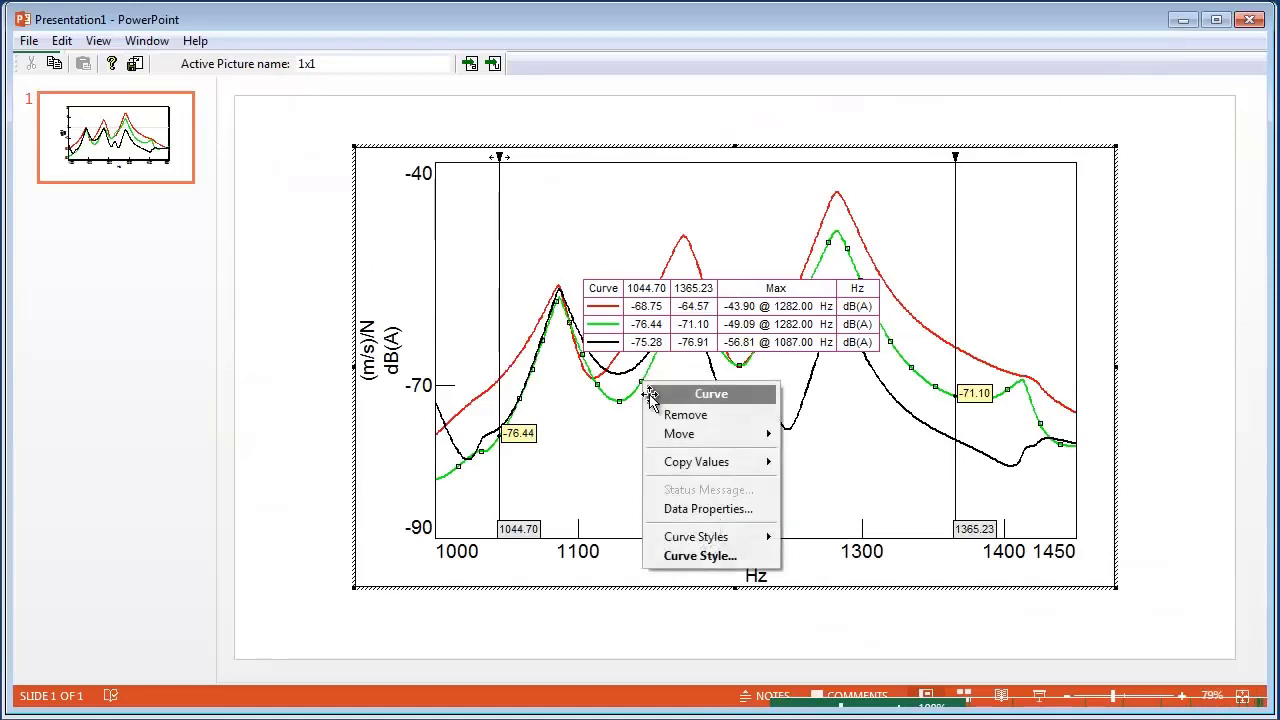
{"action": "left_click", "coordinate": [709, 509]}
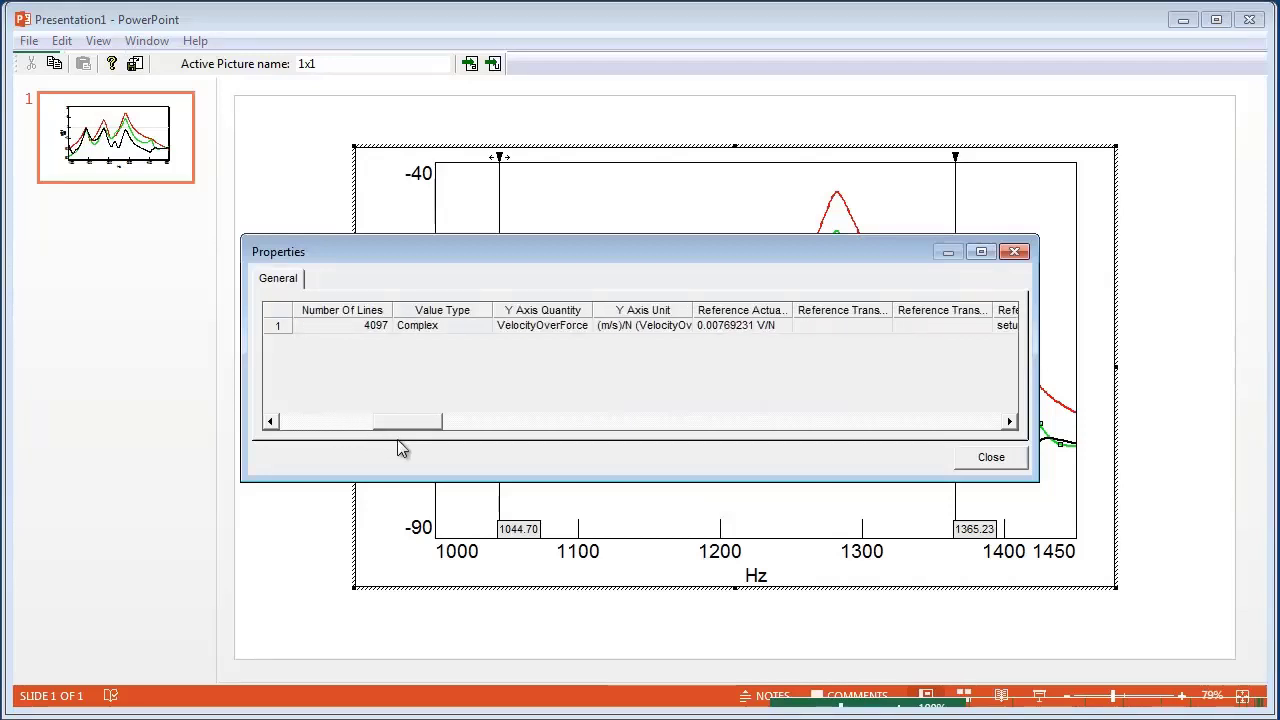
{"action": "scroll", "scroll_direction": "right", "scroll_amount": 3}
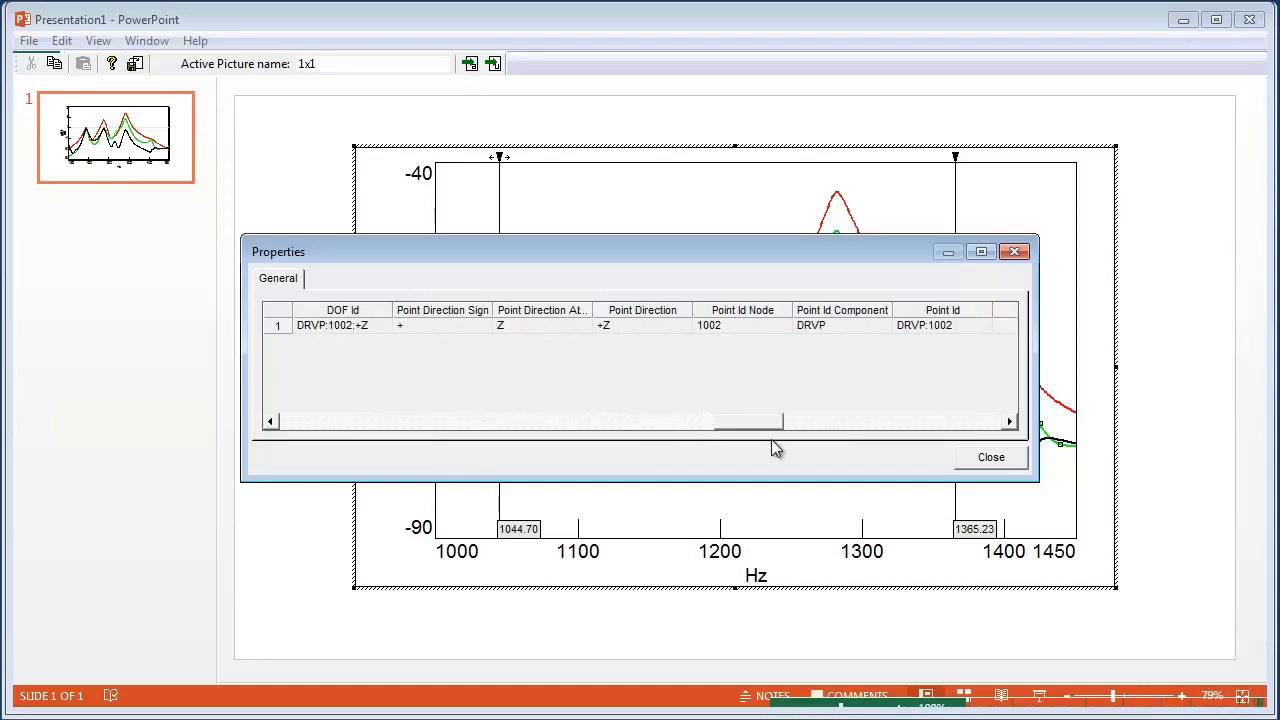
{"action": "scroll", "scroll_direction": "right", "scroll_amount": 3}
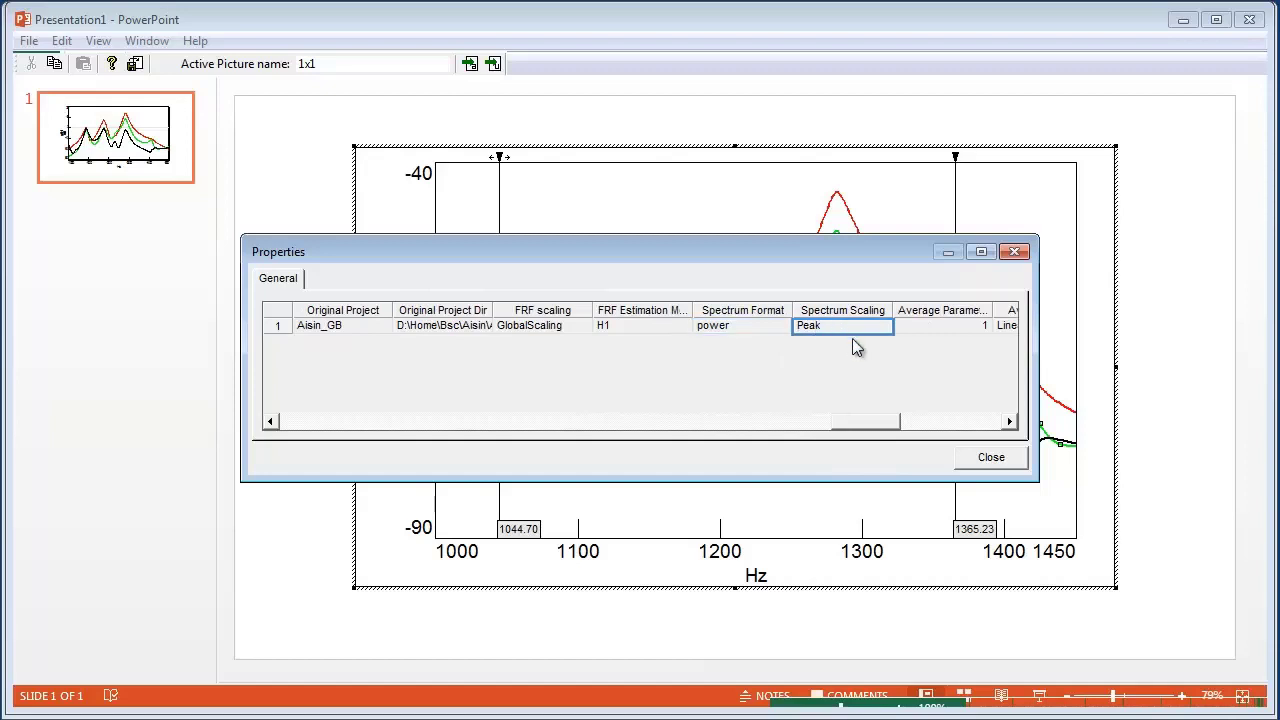
{"action": "left_click", "coordinate": [990, 457]}
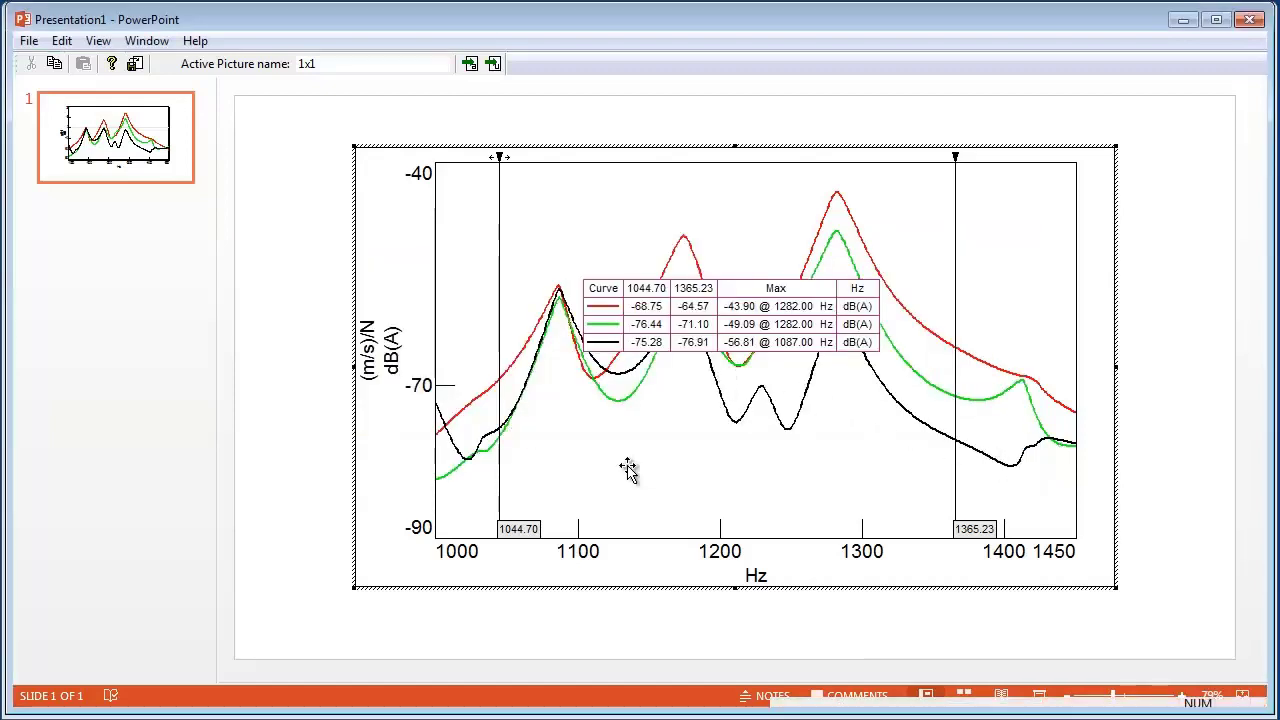
Open the green curve's context menu to copy its values.
{"action": "right_click", "coordinate": [660, 400]}
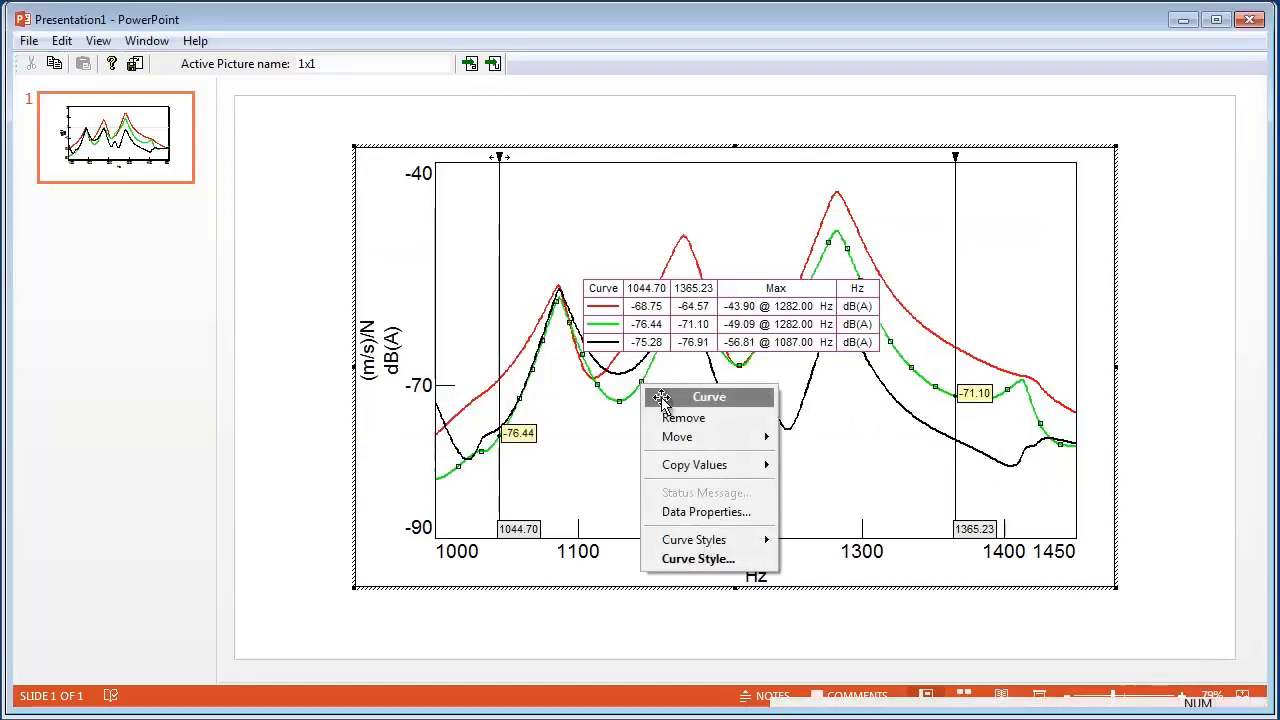
{"action": "mouse_move", "coordinate": [485, 440]}
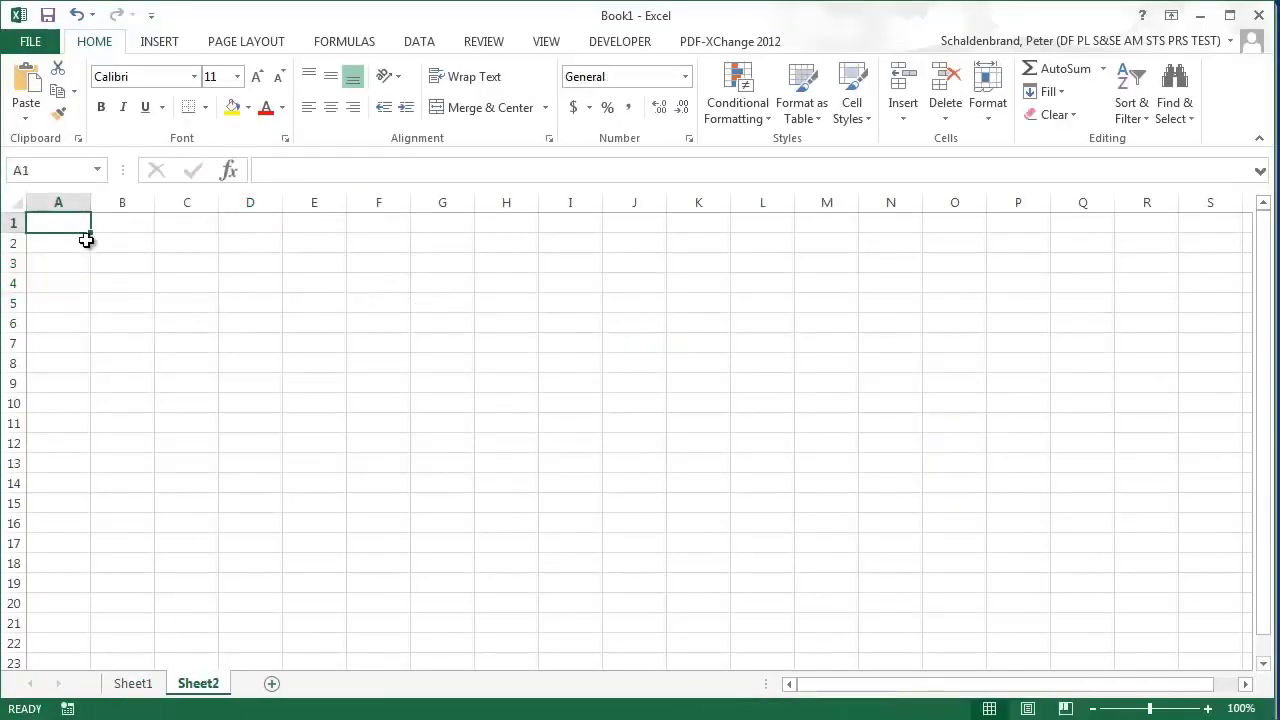
Paste the curve data into Sheet2 cell A1 and scroll through the rows.
{"action": "key", "text": "ctrl+v"}
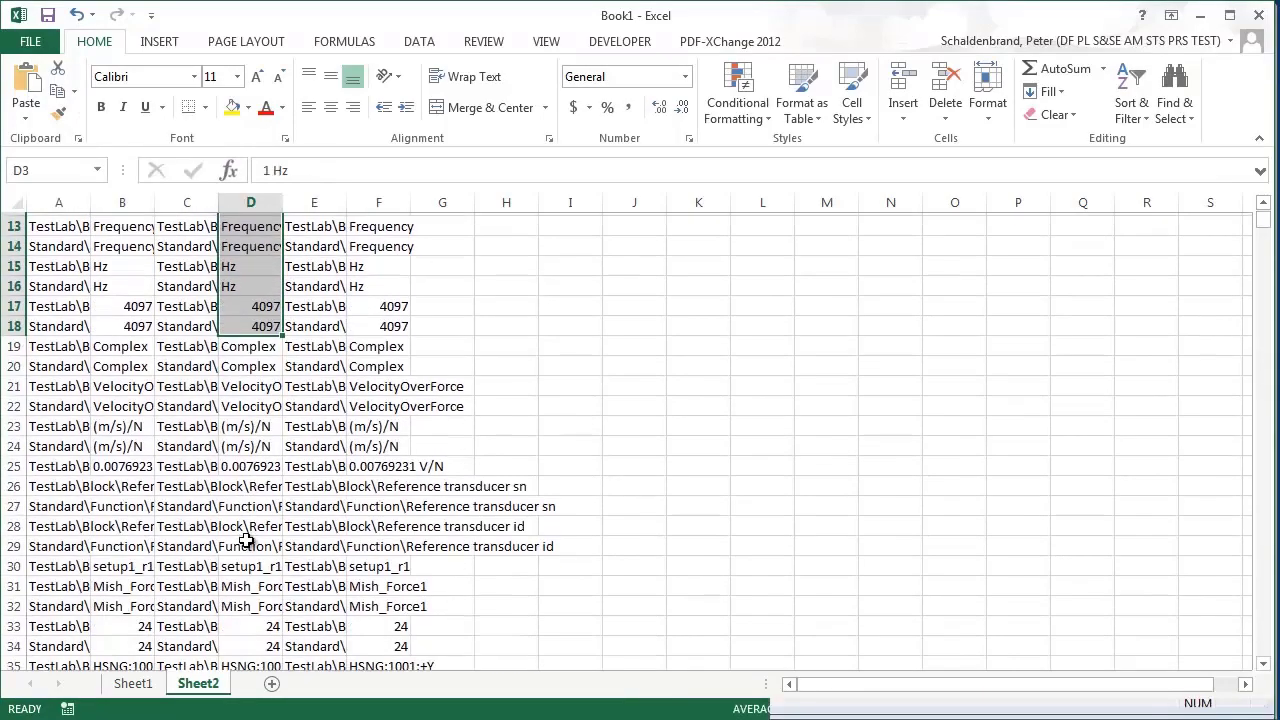
{"action": "scroll", "scroll_direction": "down", "scroll_amount": 3}
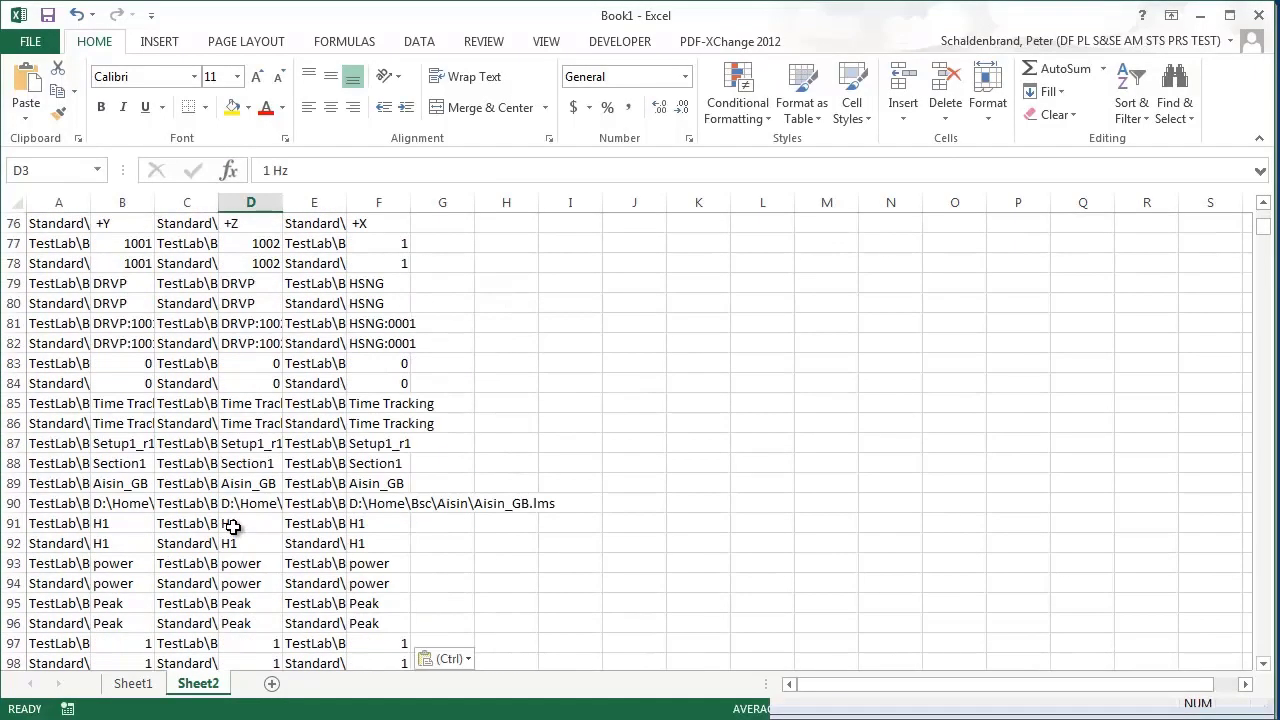
{"action": "scroll", "scroll_direction": "down", "scroll_amount": 3}
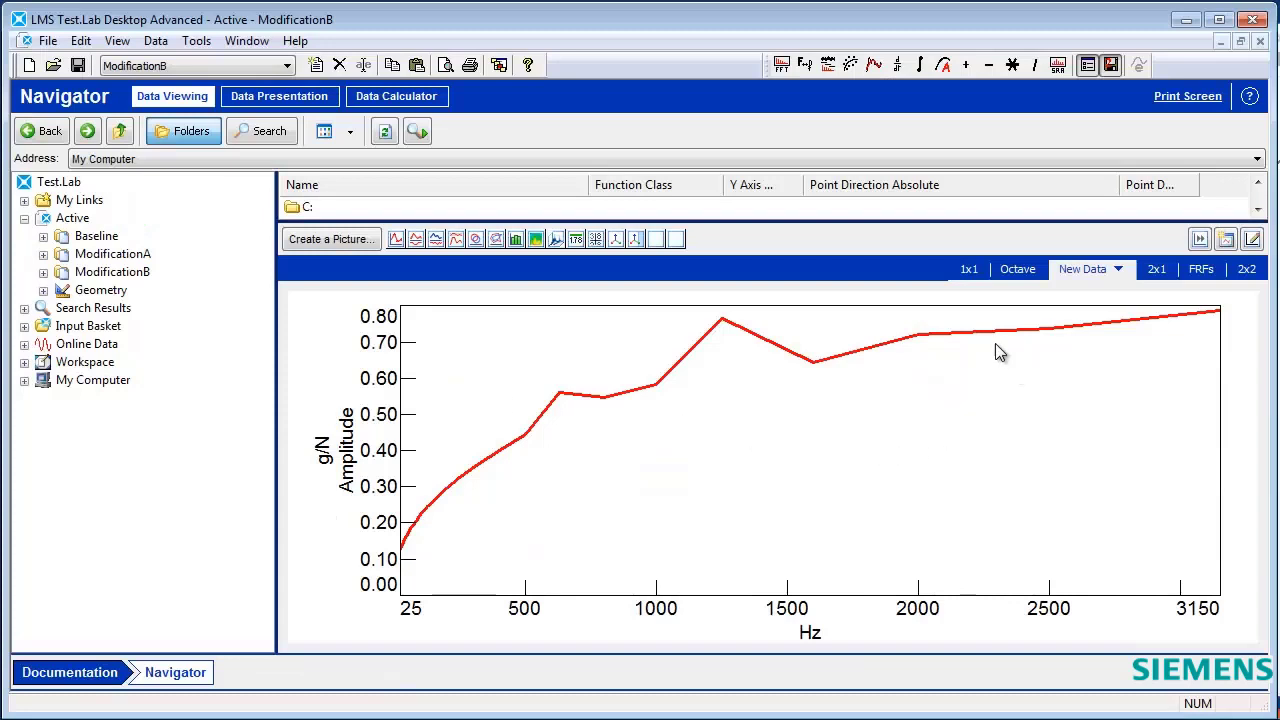
{"action": "mouse_move", "coordinate": [955, 338]}
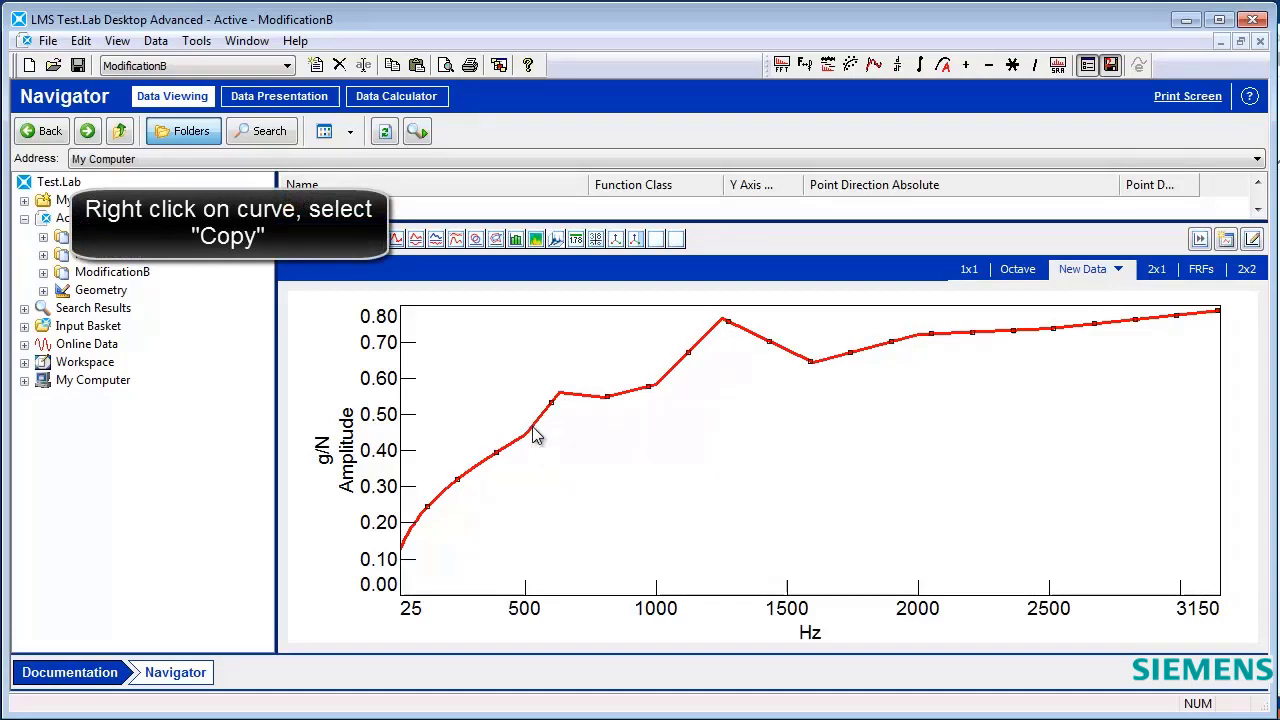
Open the red amplitude curve's context menu in the New Data picture to copy it.
{"action": "right_click", "coordinate": [535, 435]}
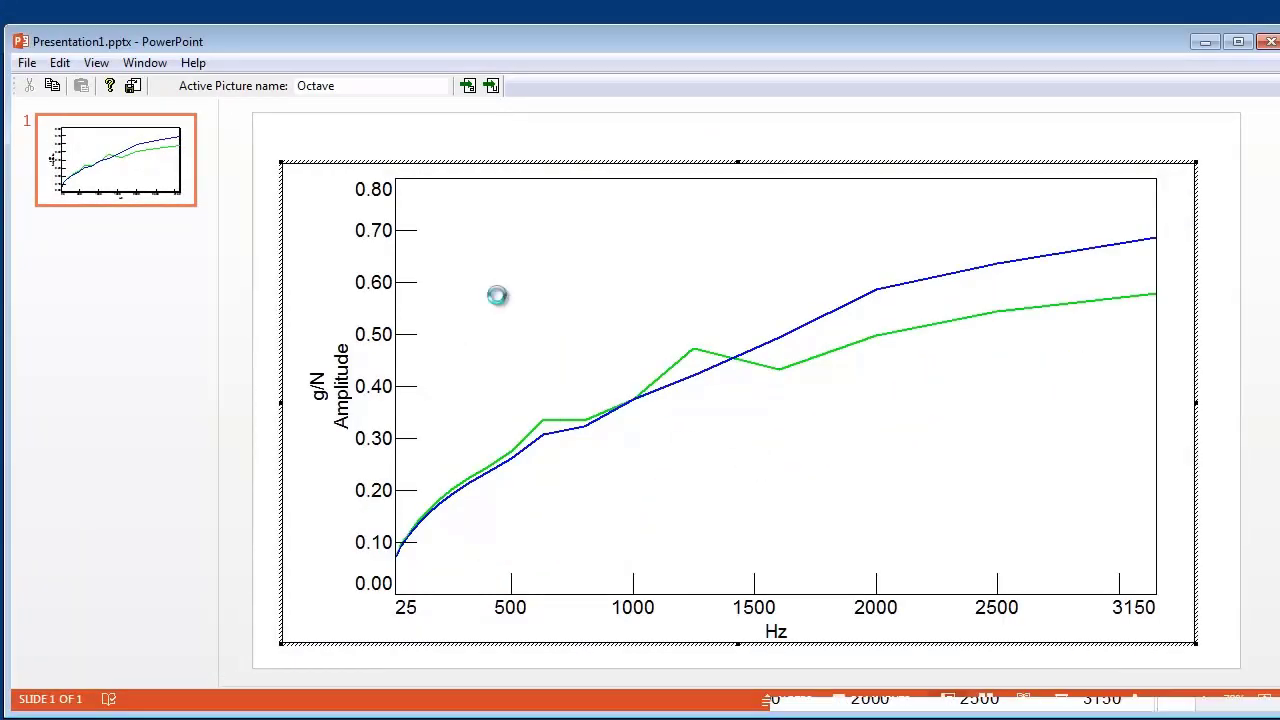
Paste the red curve to the front of the Octave chart.
{"action": "right_click", "coordinate": [497, 295]}
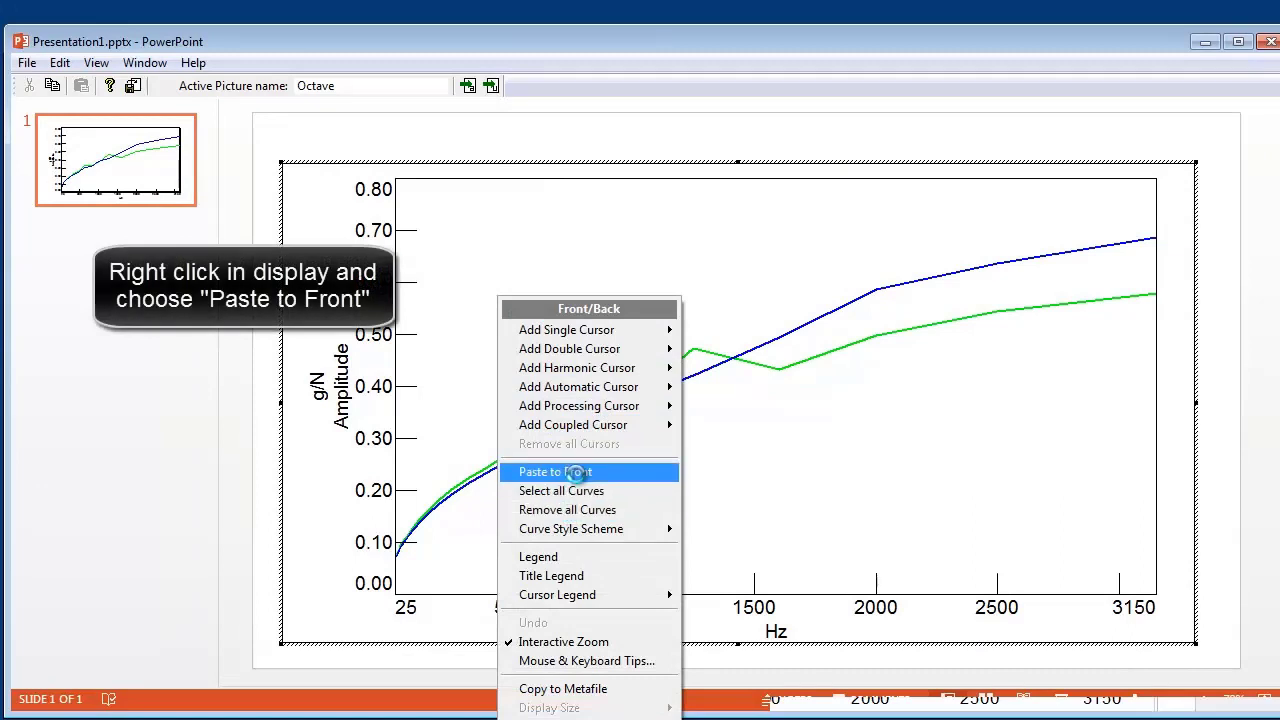
{"action": "left_click", "coordinate": [556, 471]}
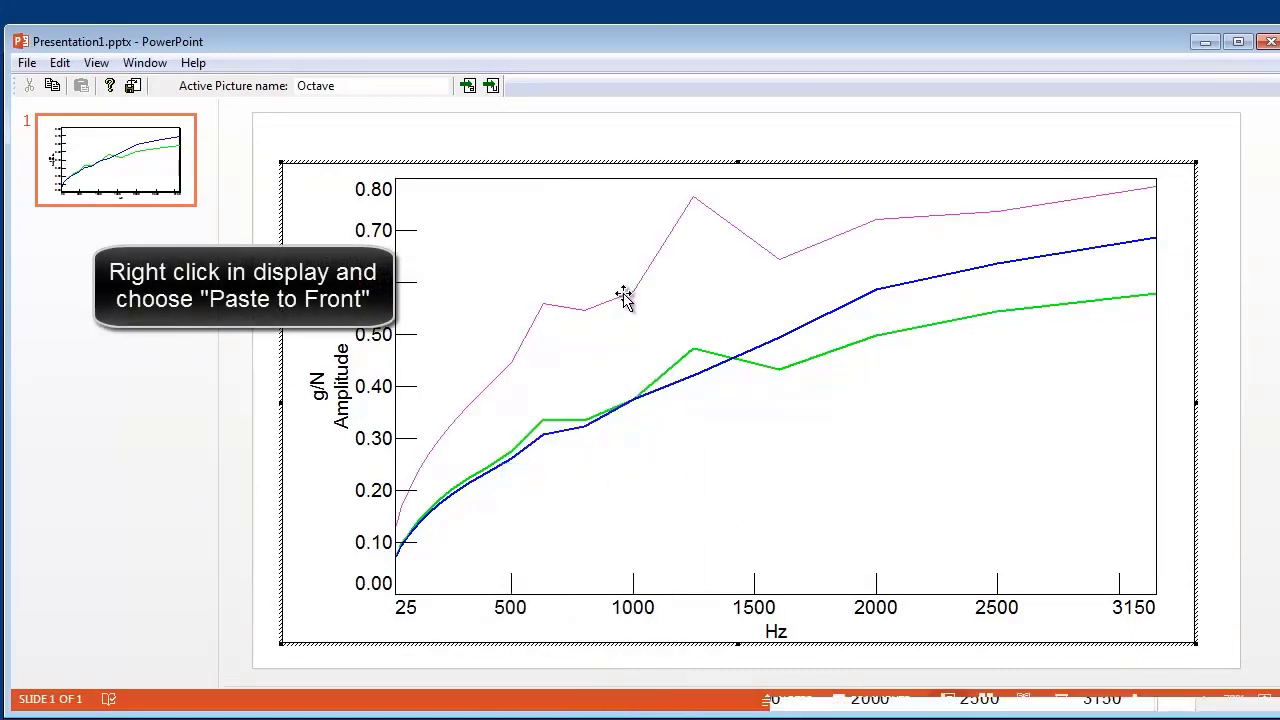